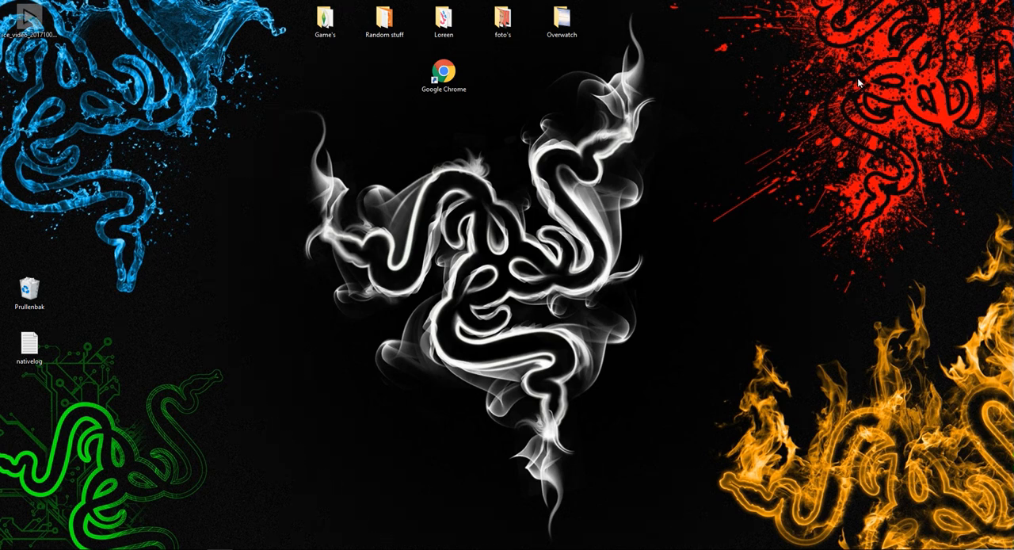
- Launch Chrome, visit wizardhax.com and go to the Matix Client 1.12.1 download post
click(444, 74)
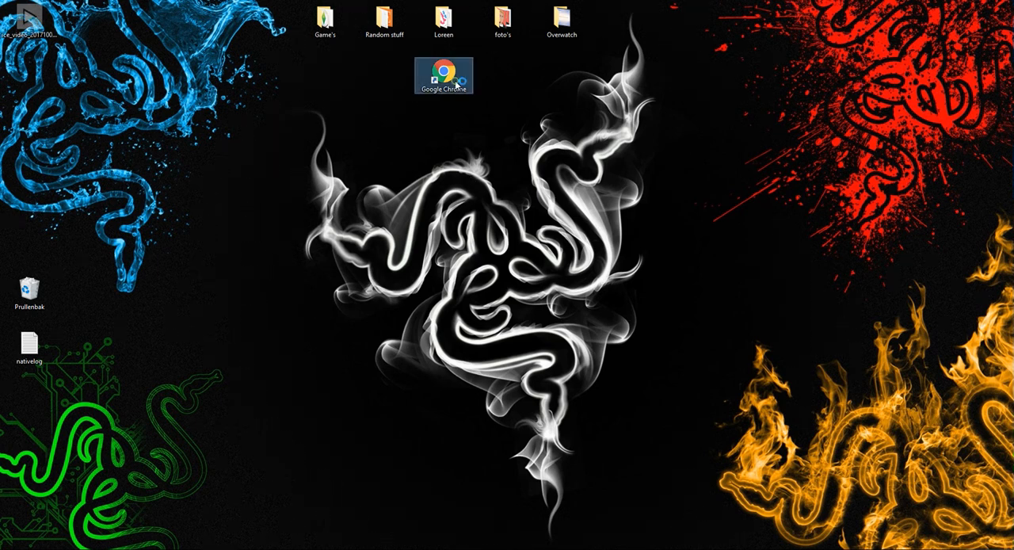
double_click(444, 75)
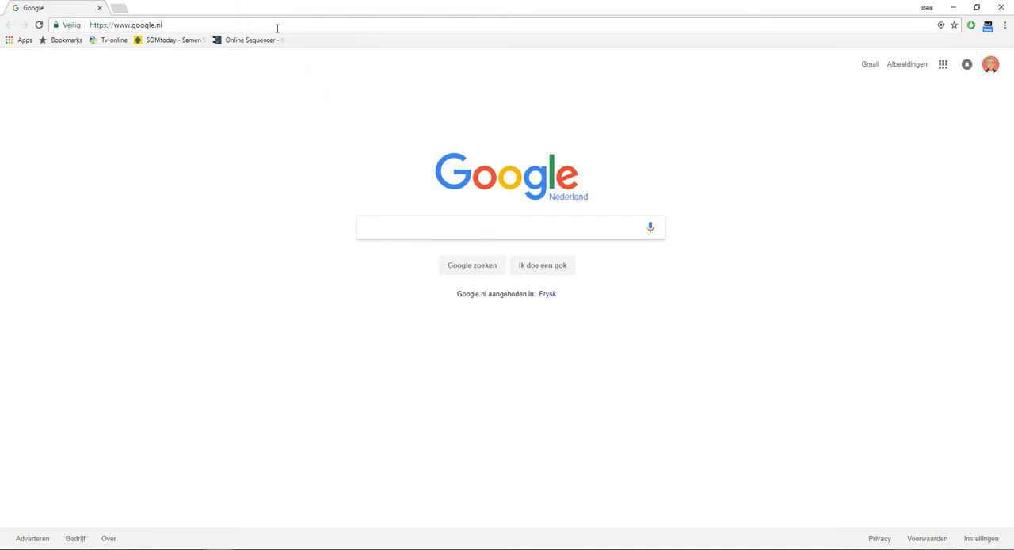
text(wizardhax.com)
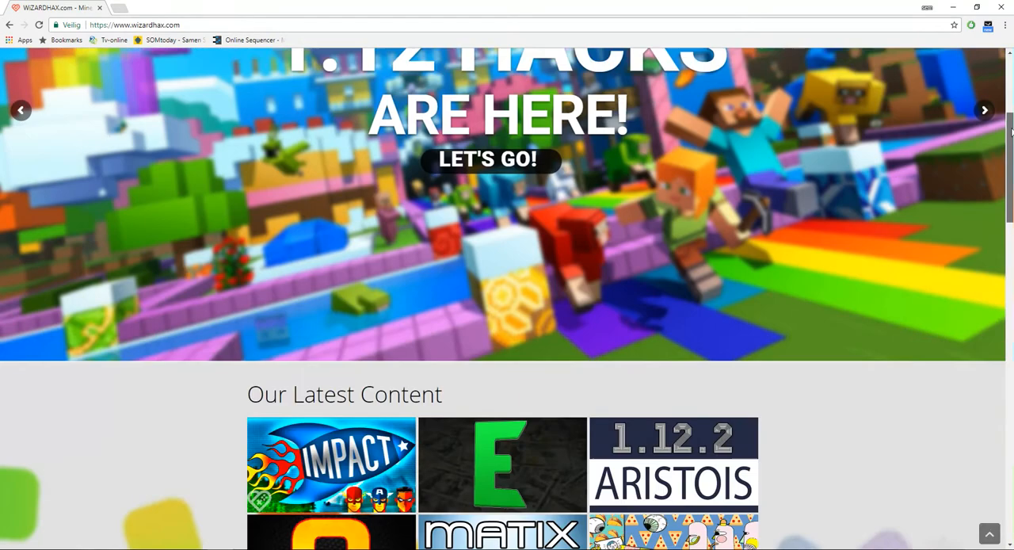
scroll(down, 3)
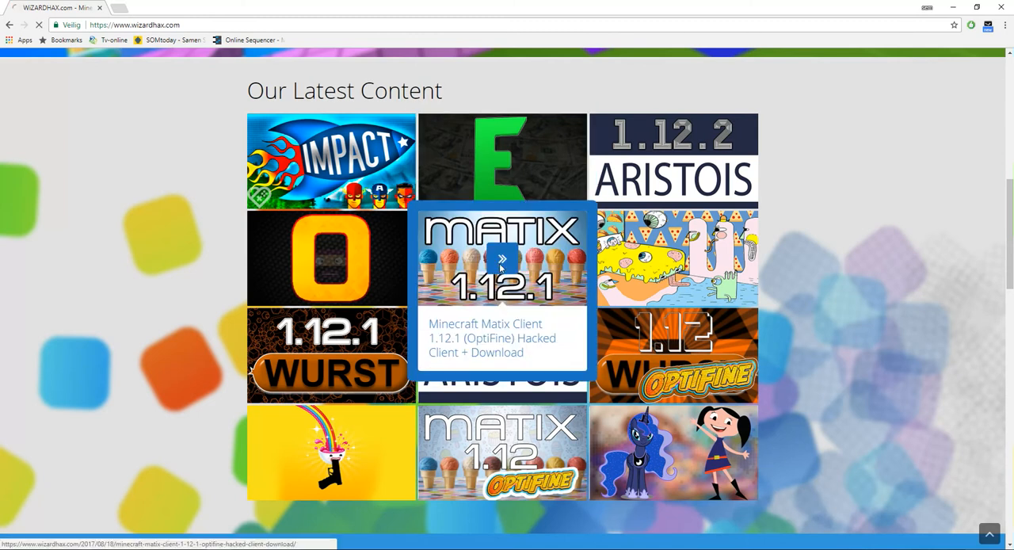
click(500, 257)
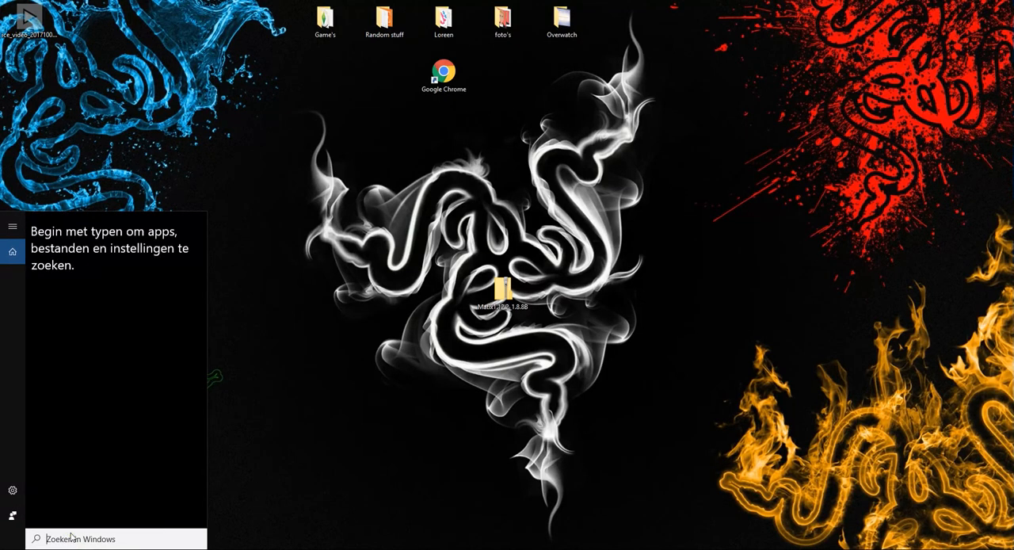
- Search %appdata from Start to reach the Roaming AppData folder
text(%a)
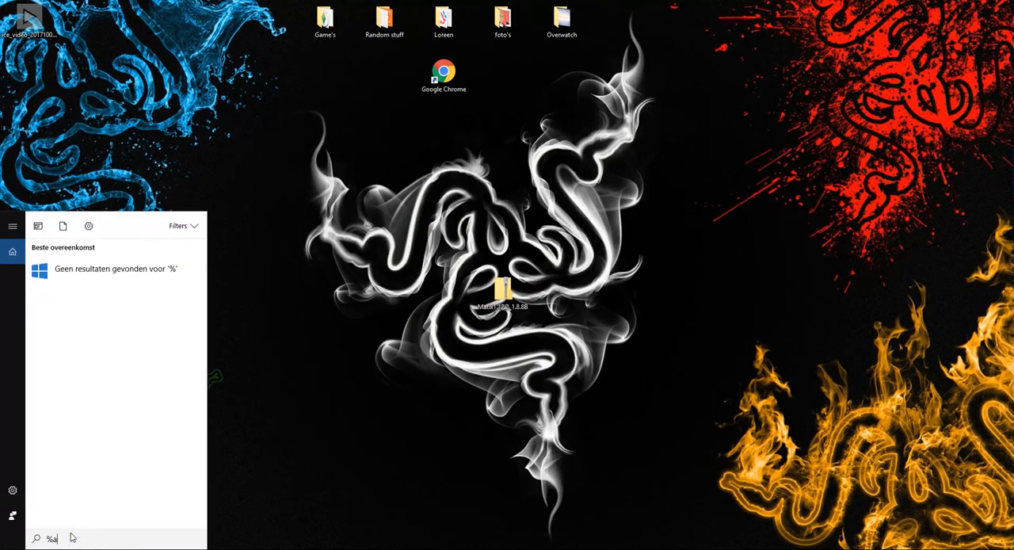
text(ppdata)
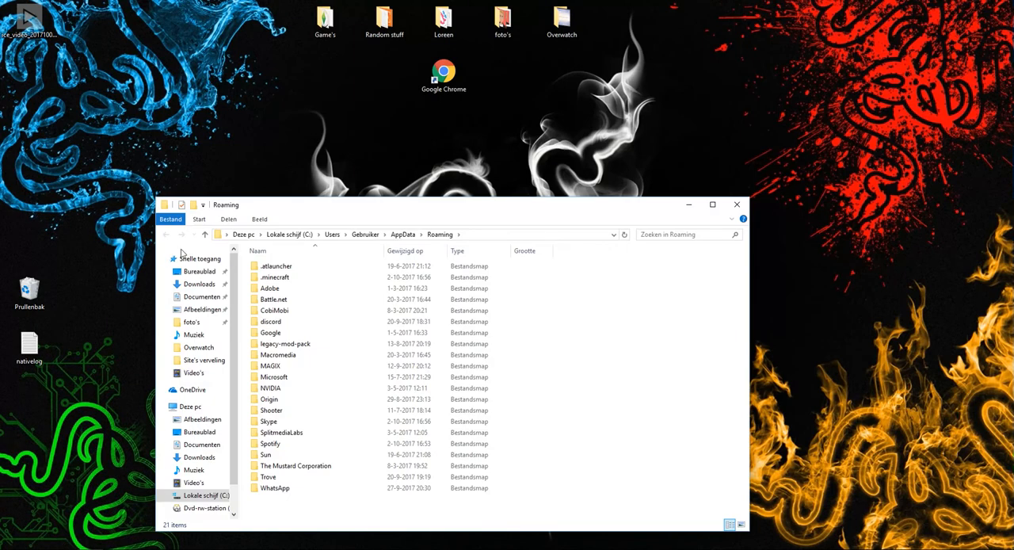
- Enter the .minecraft versions folder and unpack the downloaded Matix archive into it
double_click(275, 277)
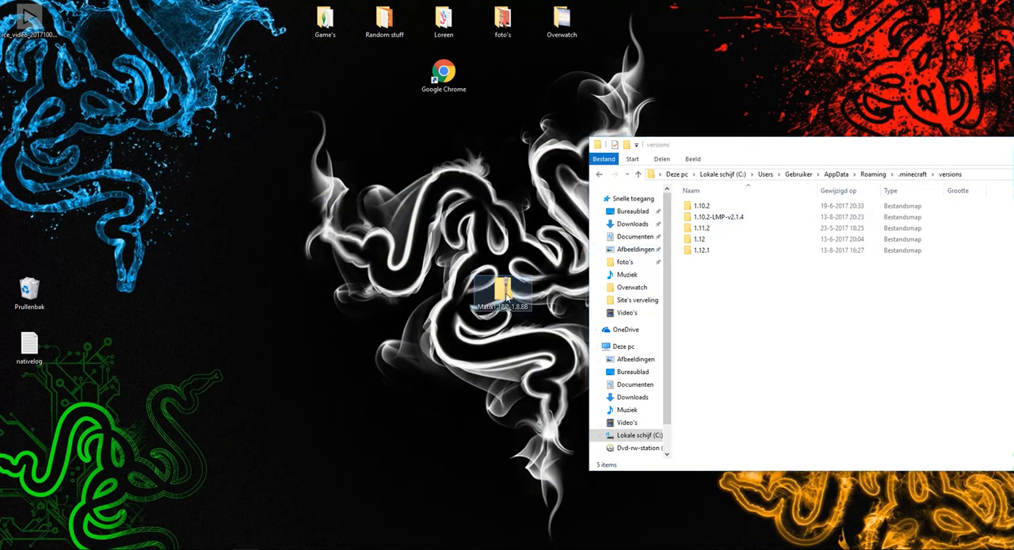
double_click(504, 288)
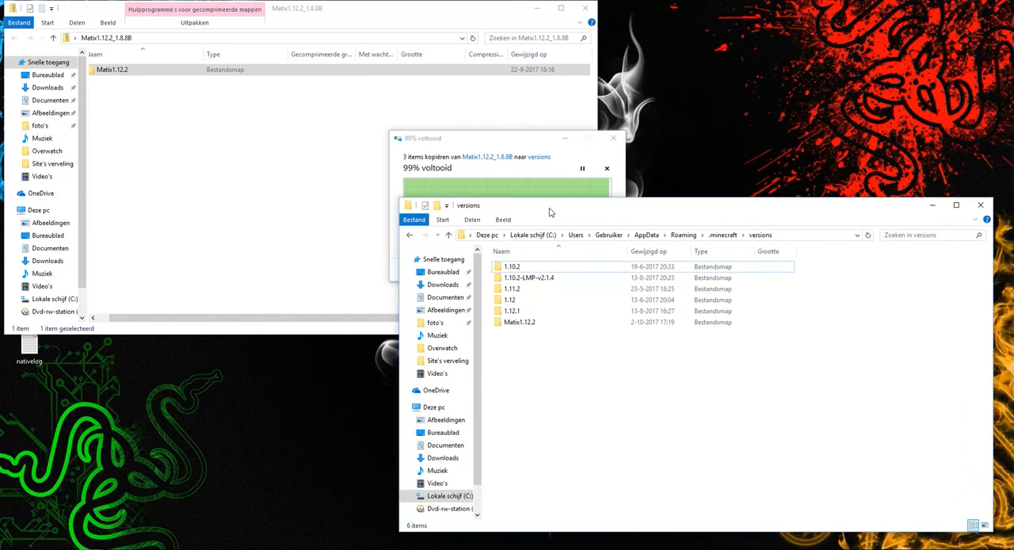
mouse_move(558, 217)
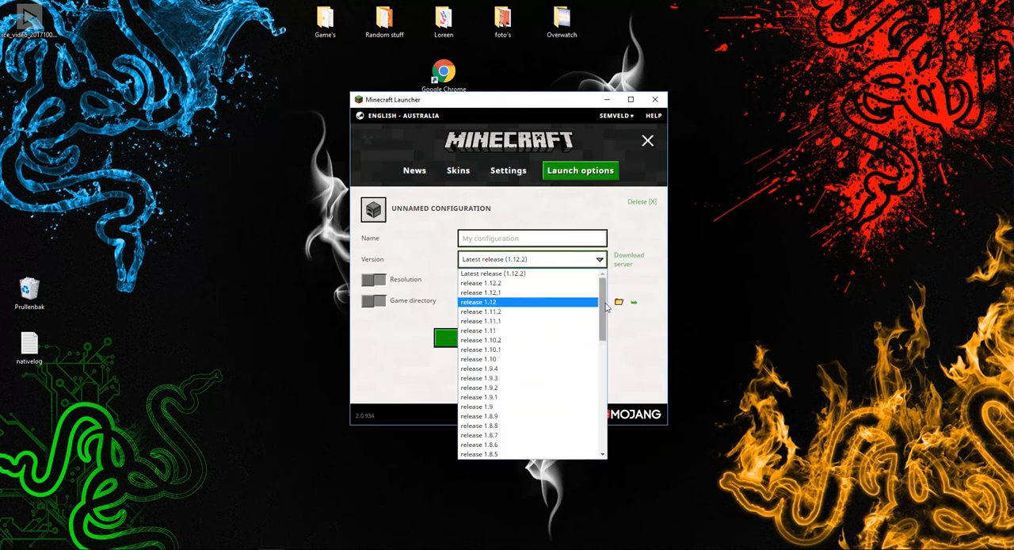
- Review the launch configurations for the Wurst 1.11 profile and return to the main page
scroll(down, 3)
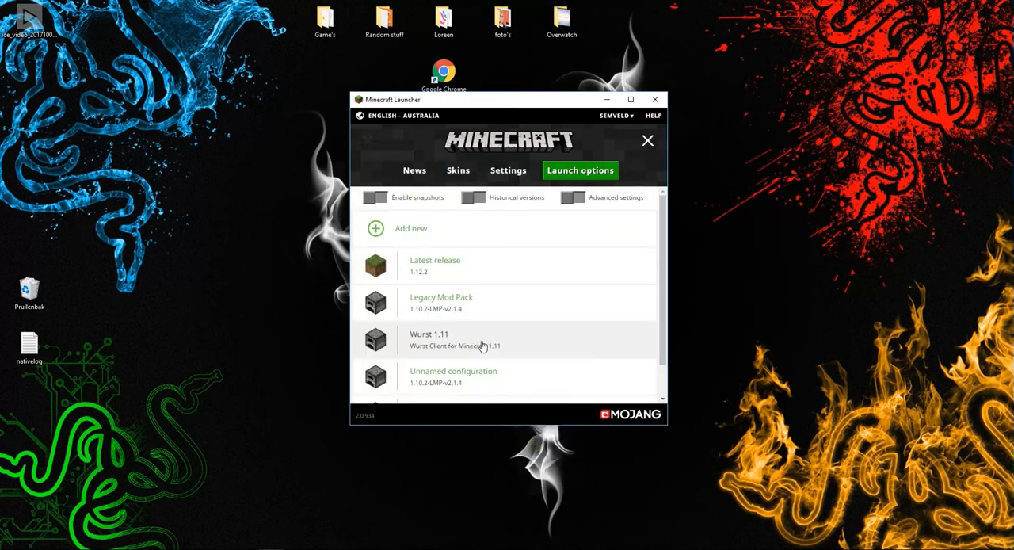
click(413, 171)
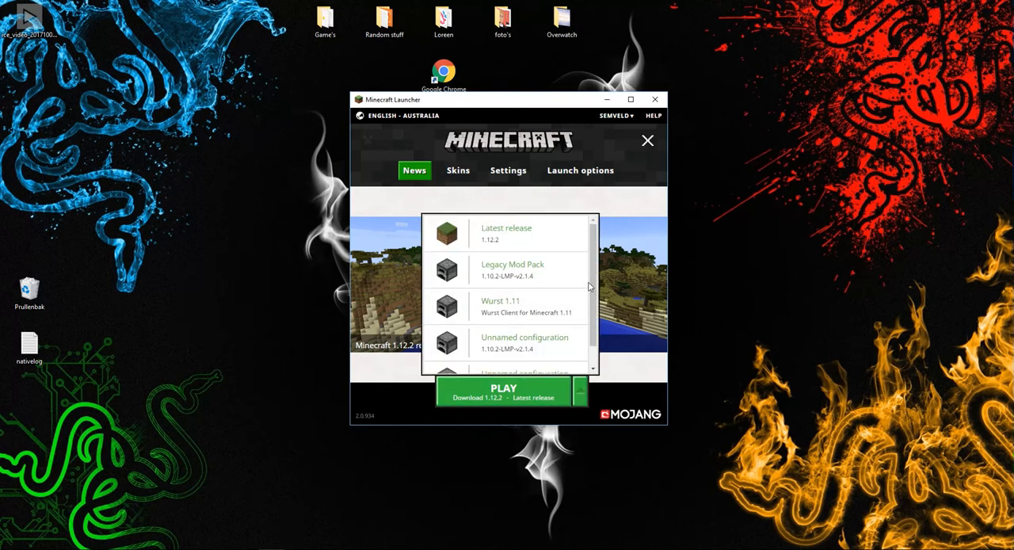
- Select the Wurst 1.11 profile and play, reaching the Wurst Client 6.12.1 title screen
click(501, 306)
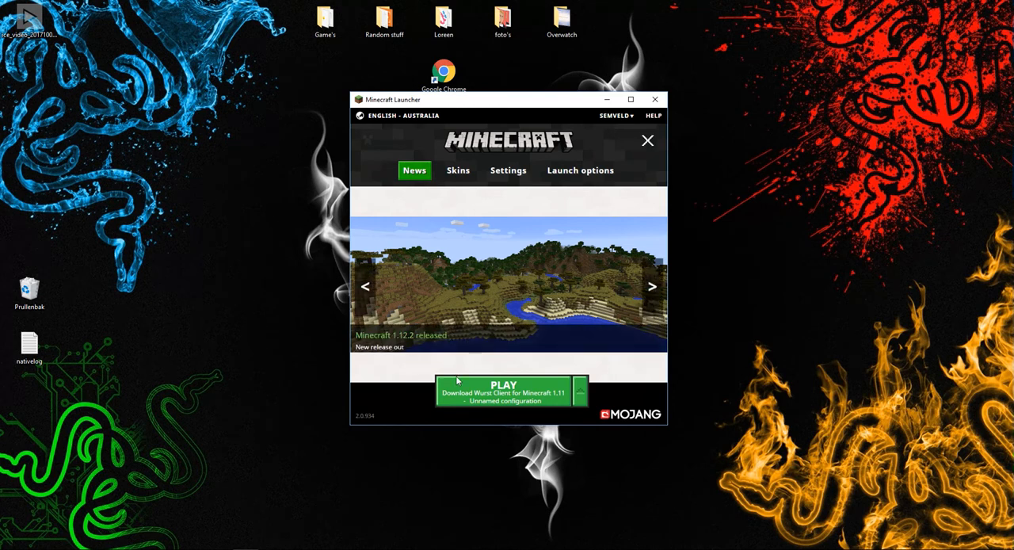
click(504, 389)
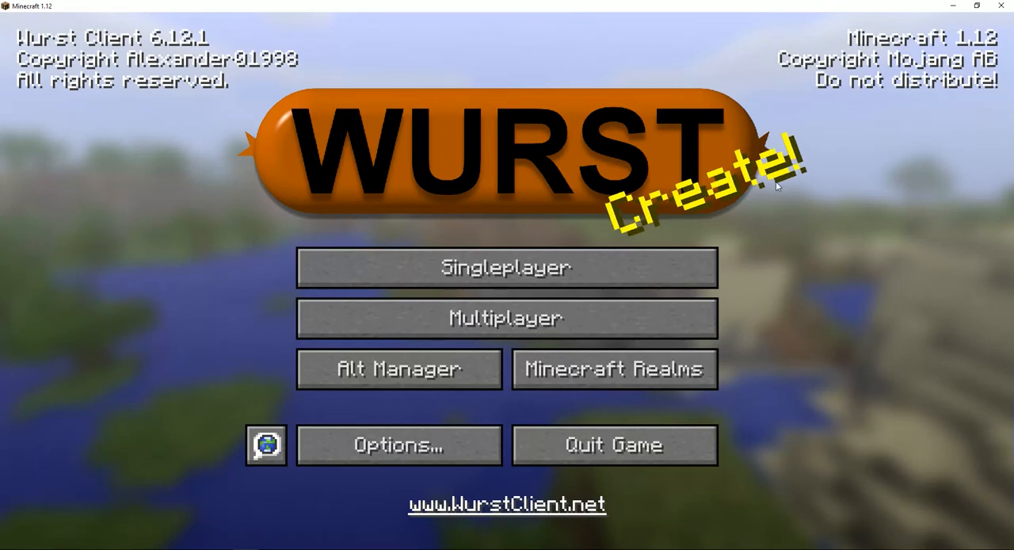
mouse_move(171, 180)
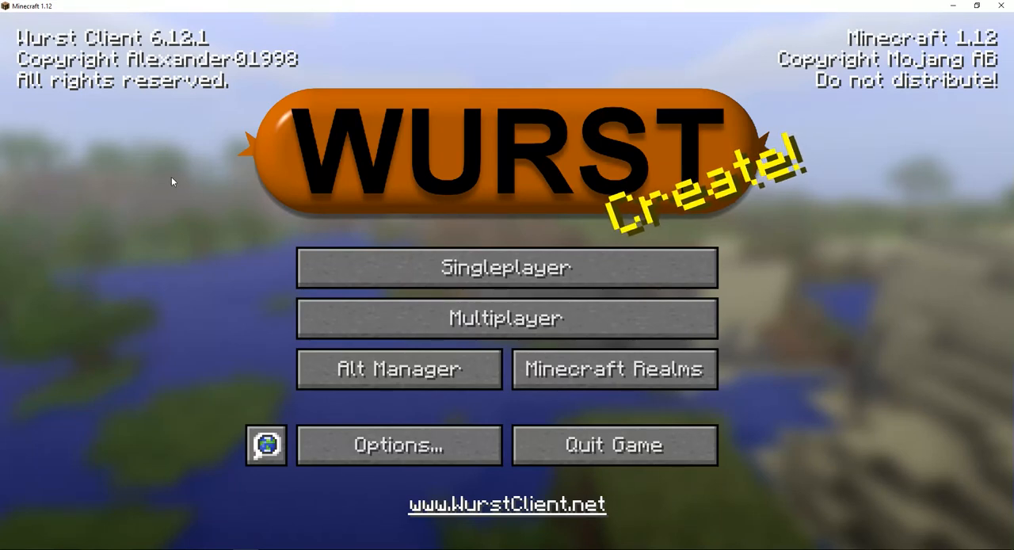